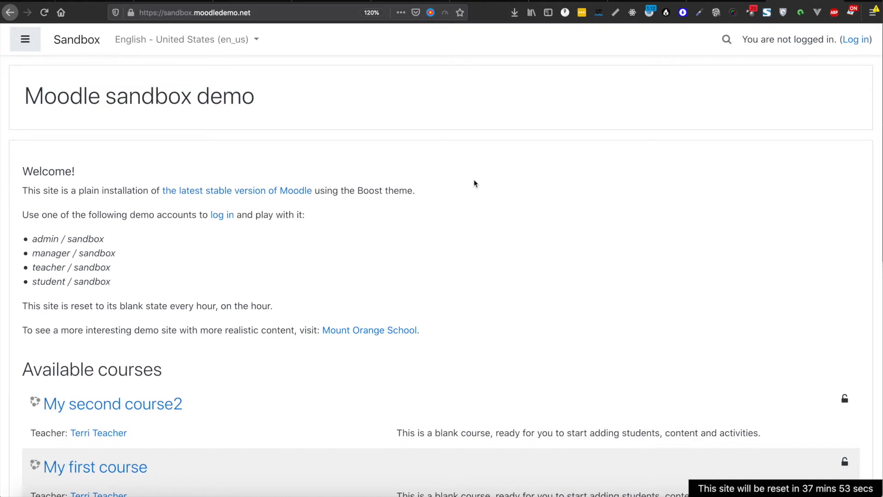
mouse_move(863, 51)
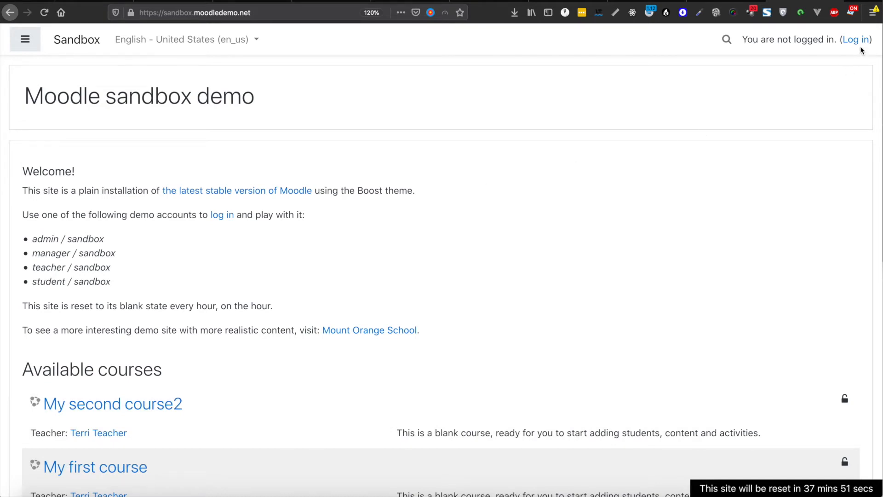
left_click(857, 39)
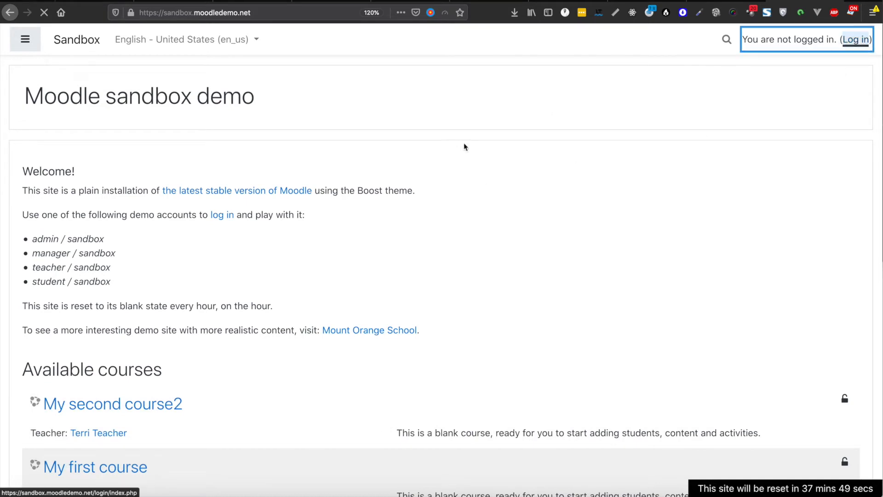
left_click(858, 37)
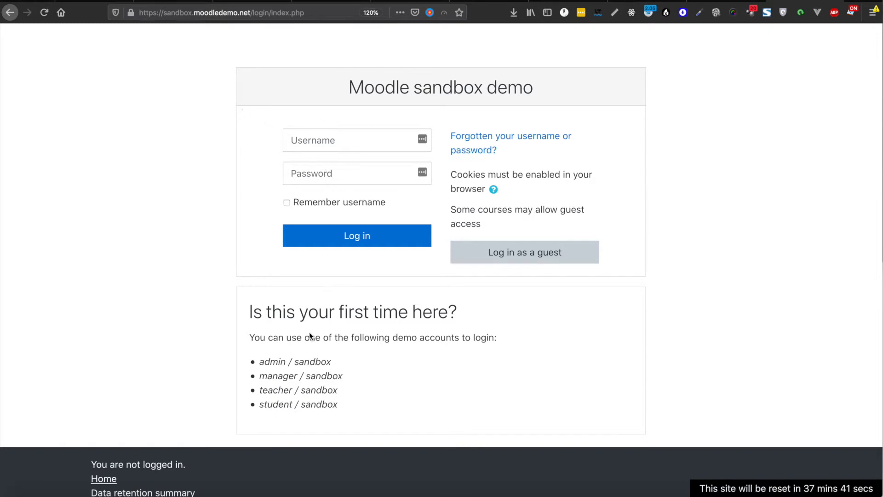
mouse_move(308, 24)
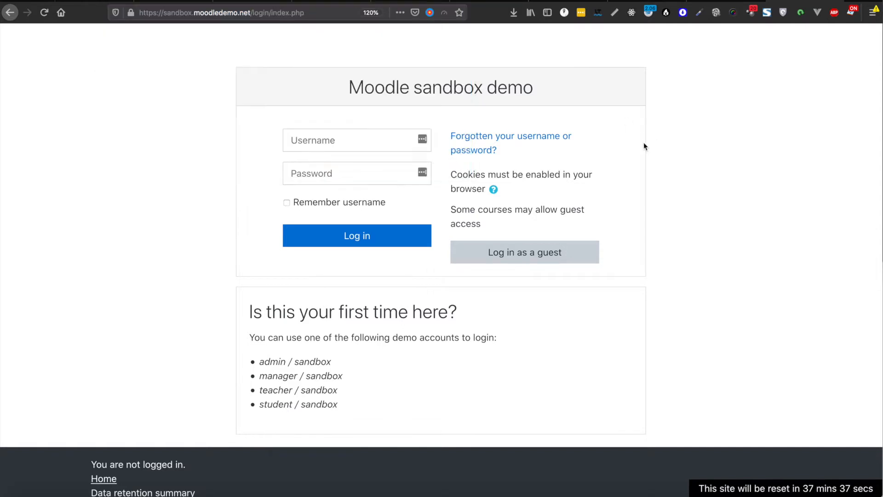
mouse_move(339, 350)
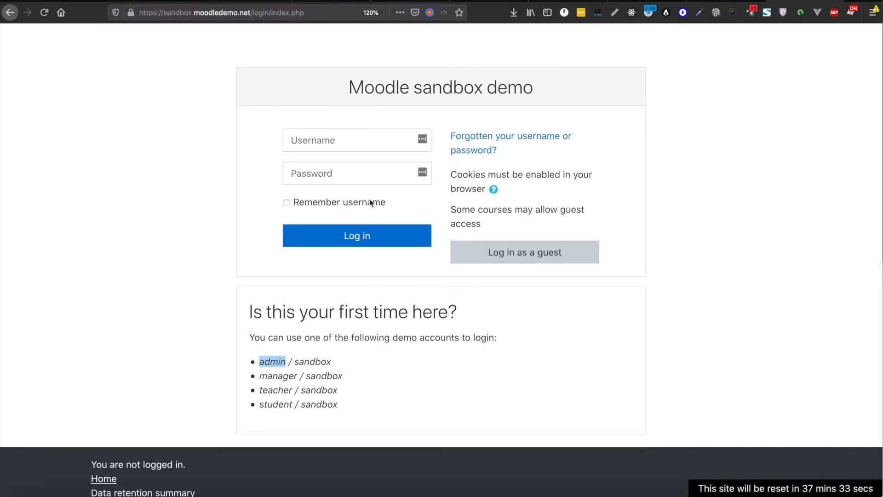
type("admin")
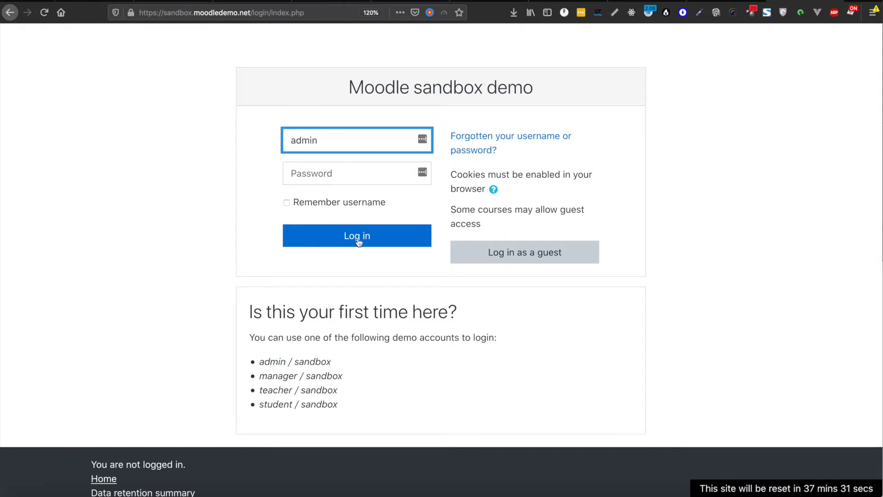
double_click(313, 361)
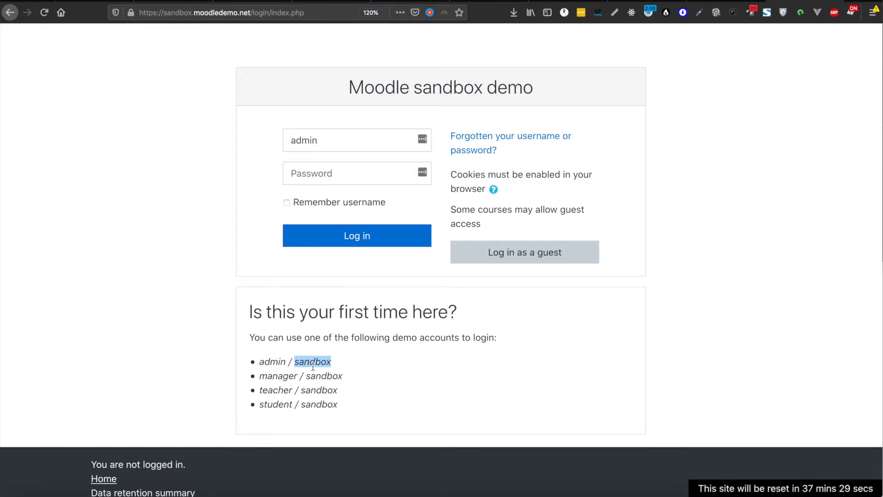
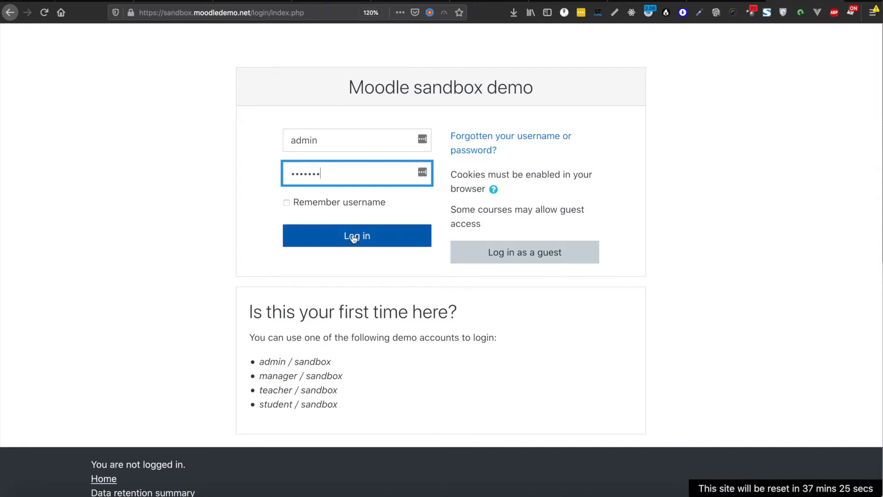
left_click(357, 235)
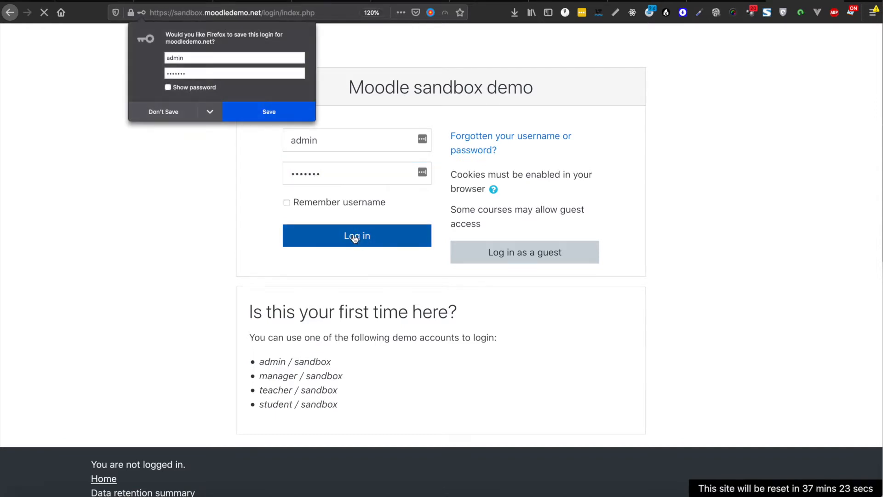
Dismiss the save-password prompt and reach Manage authentication within Site administration.
left_click(357, 236)
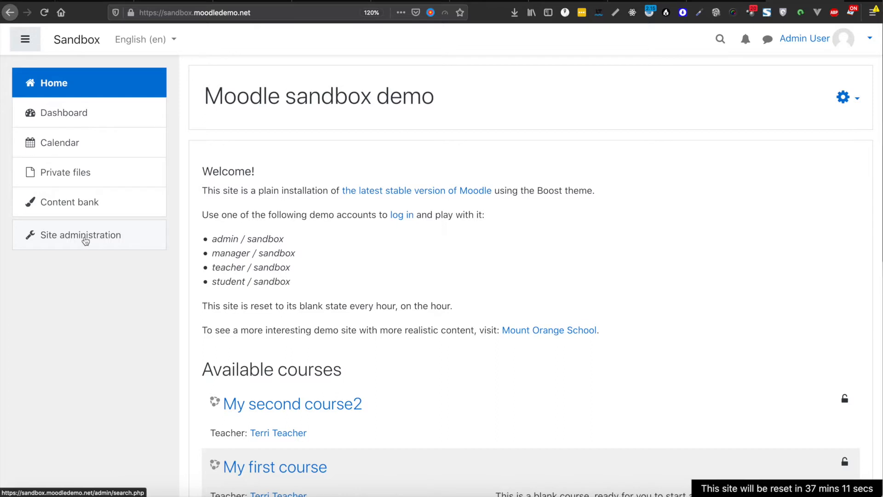
mouse_move(107, 243)
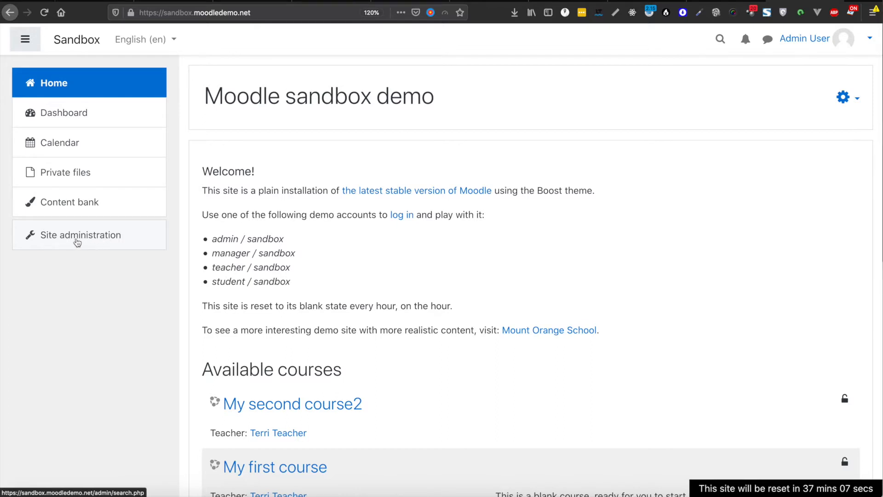
left_click(81, 236)
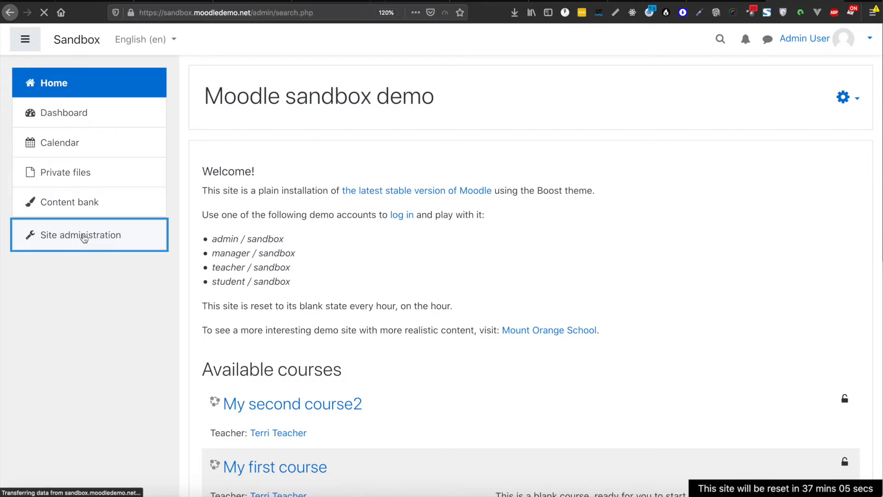
left_click(85, 236)
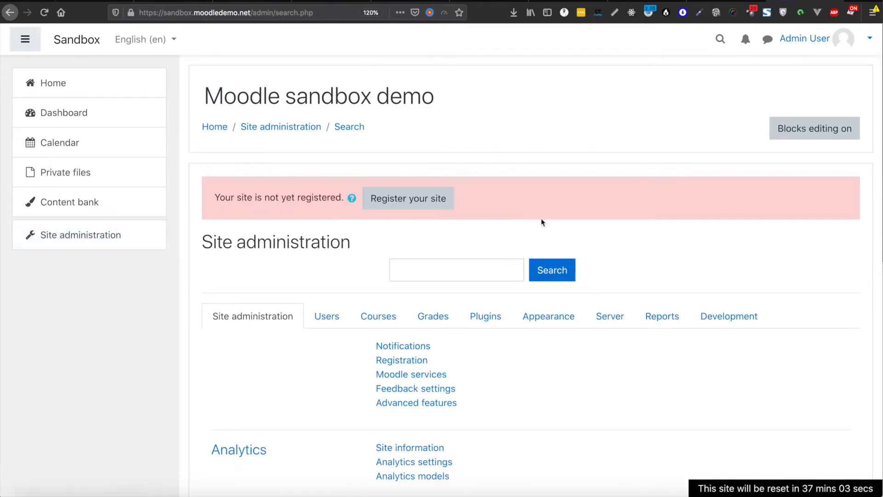
scroll("down", 3)
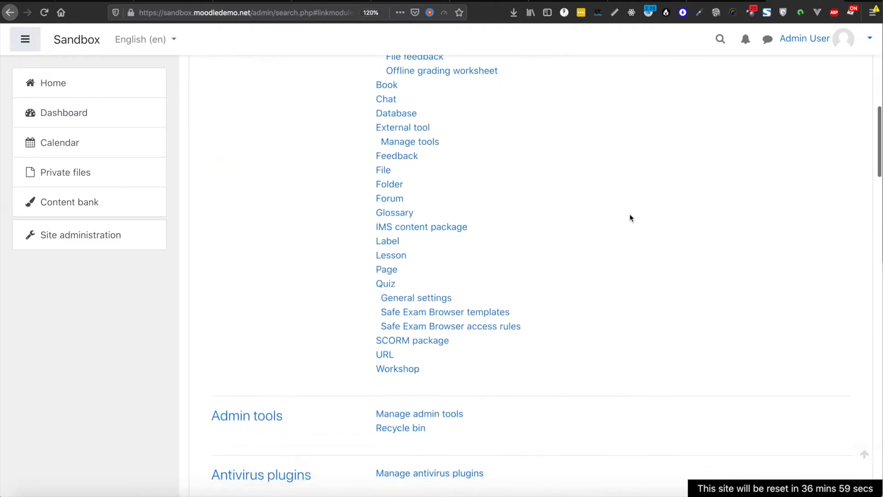
scroll("down", 3)
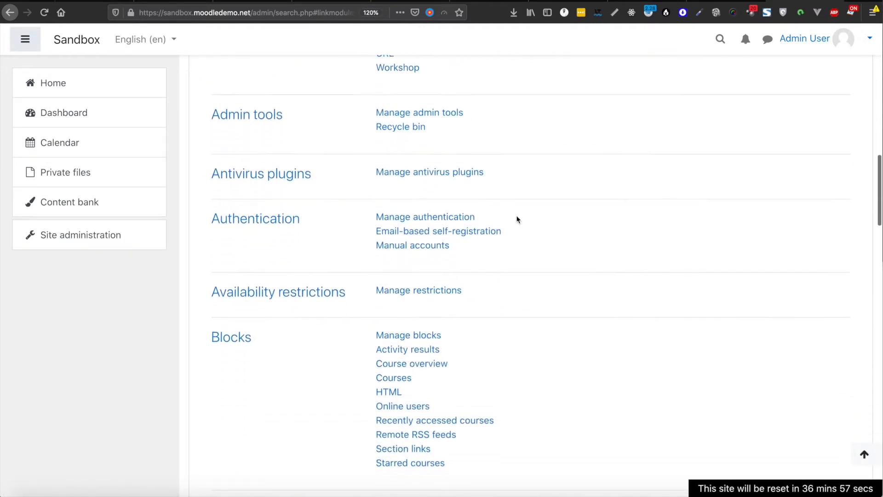
left_click(425, 216)
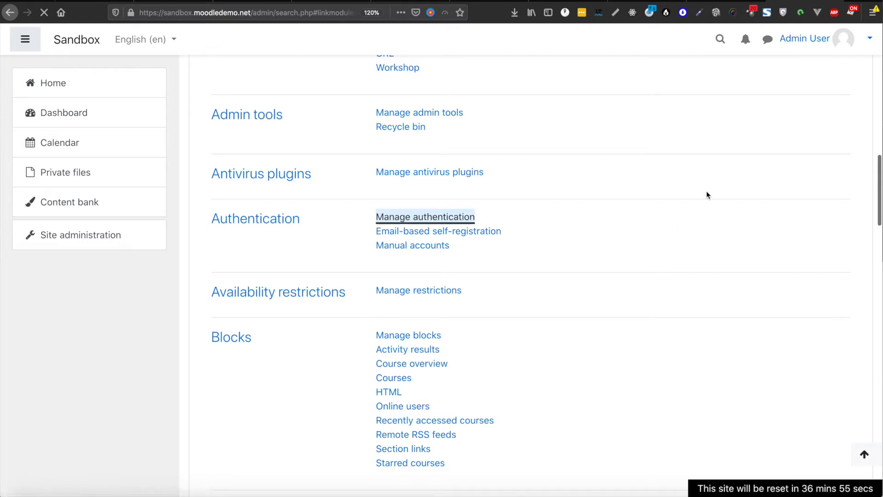
Set Self registration to Email-based self-registration in Common settings and save changes.
left_click(426, 216)
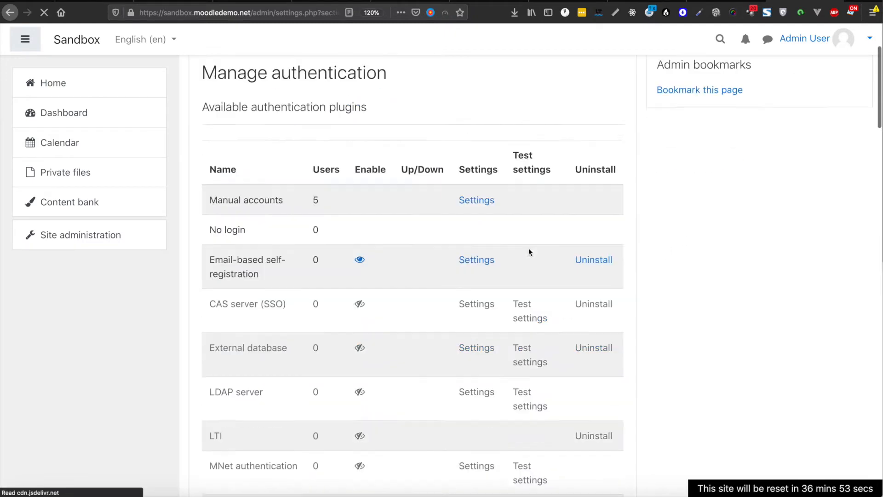
scroll("down", 3)
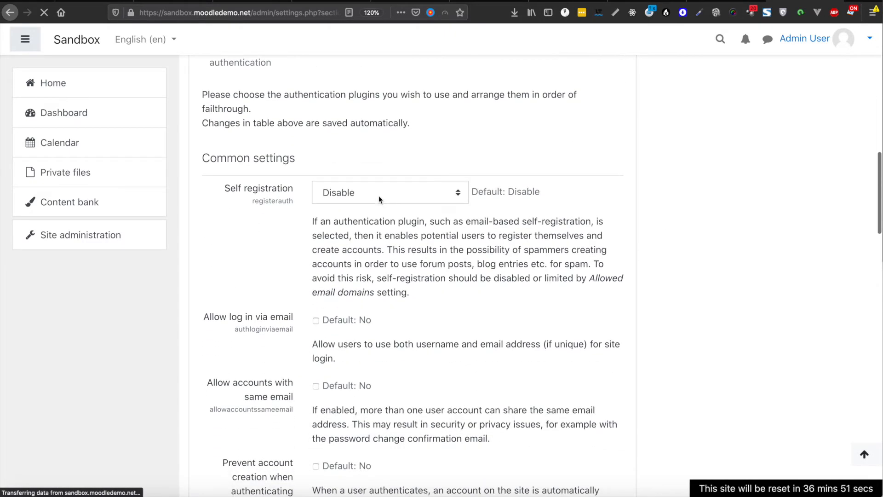
left_click(389, 193)
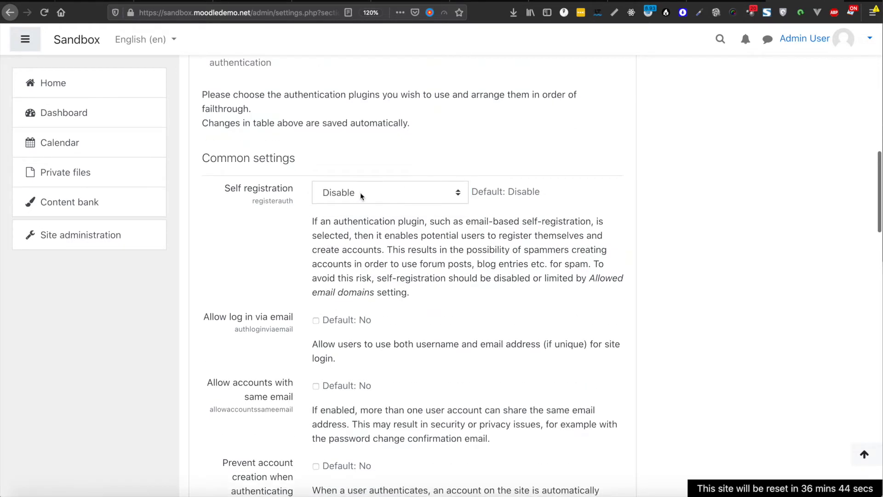
mouse_move(353, 199)
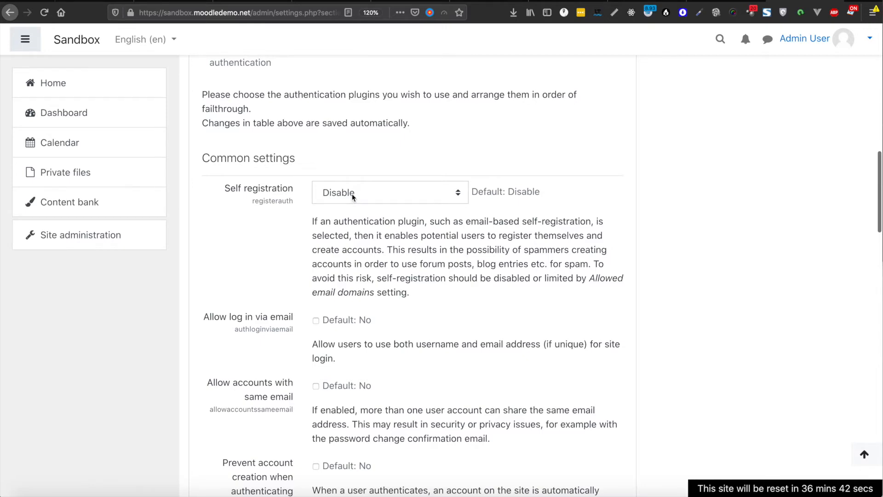
left_click(391, 192)
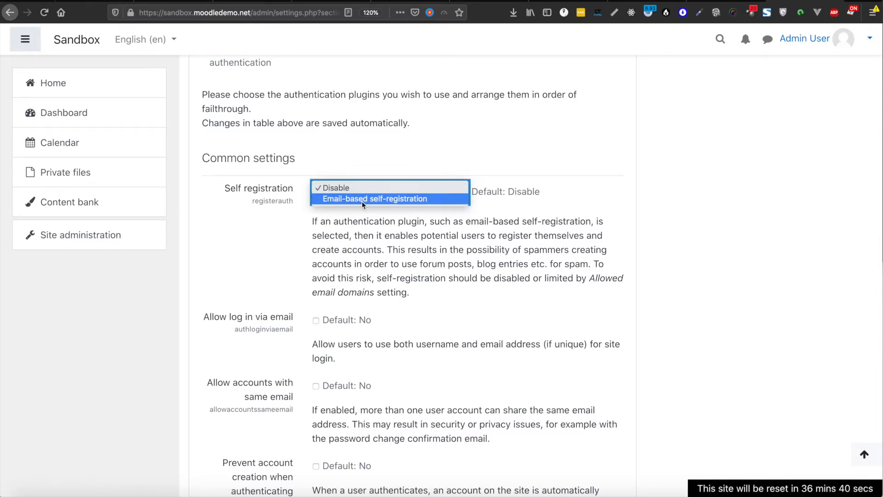
scroll("down", 3)
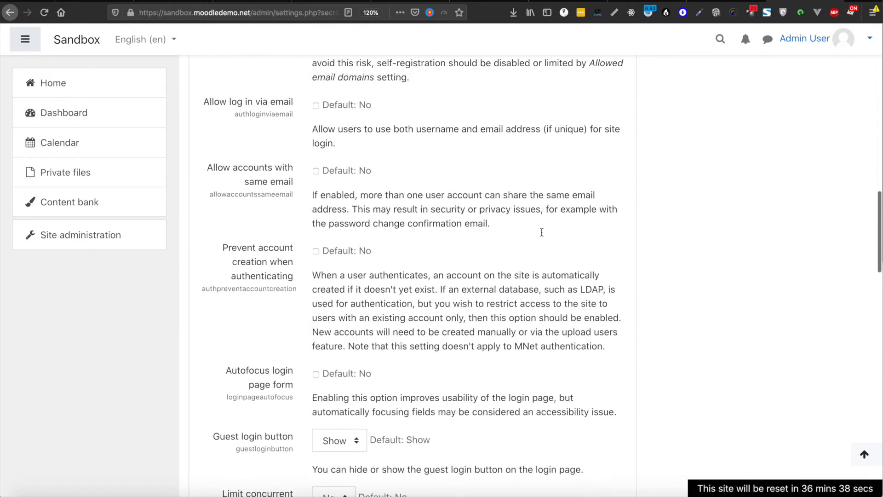
scroll("down", 3)
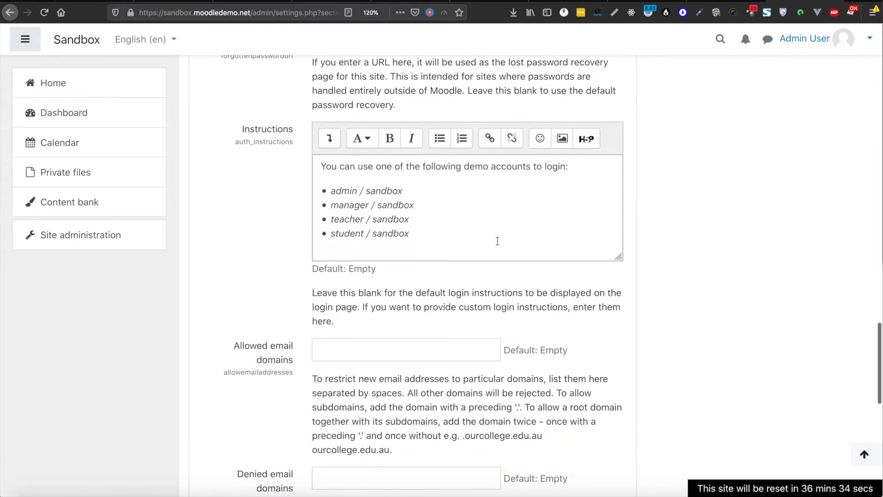
mouse_move(493, 281)
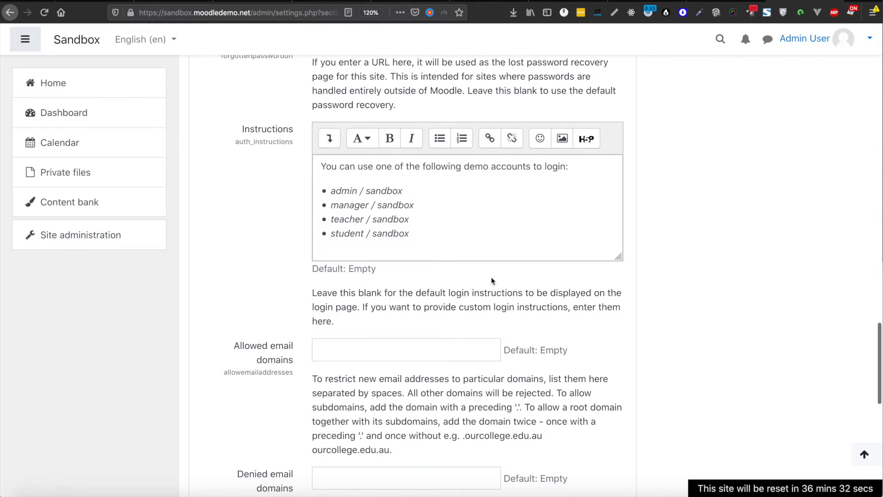
scroll("down", 3)
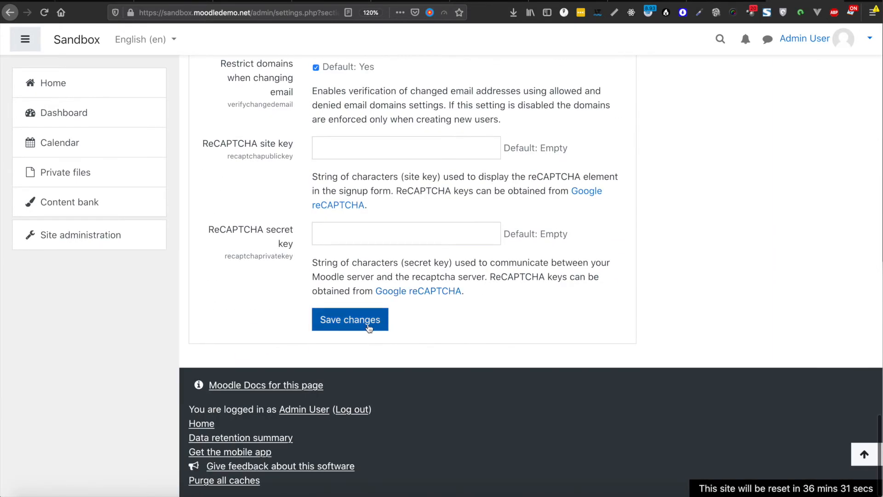
left_click(350, 320)
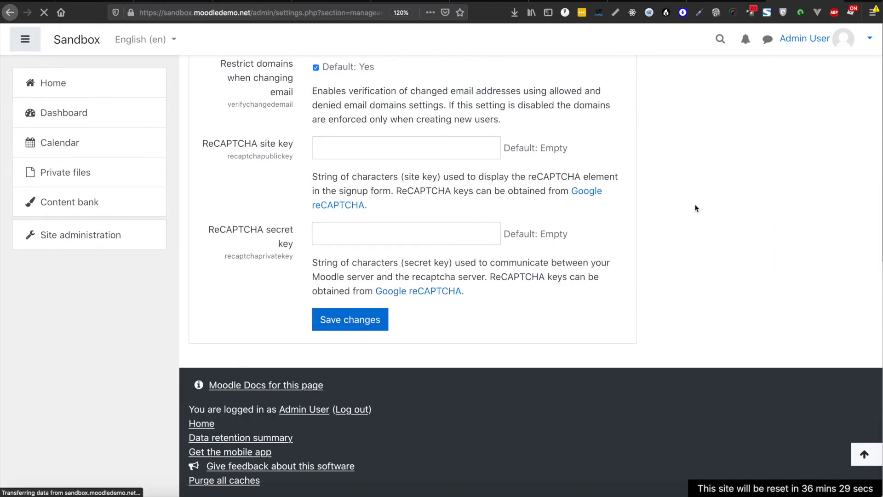
Log out, view the Create new account signup form from the login page, and go back.
left_click(349, 320)
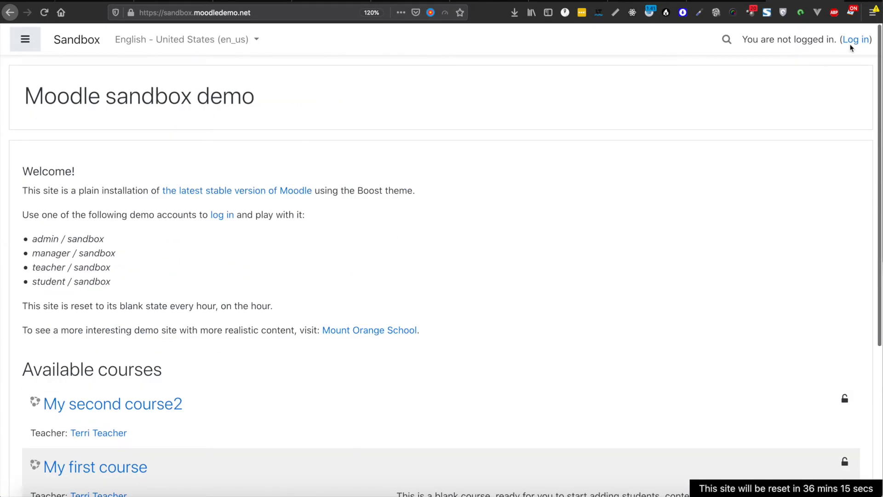
left_click(858, 39)
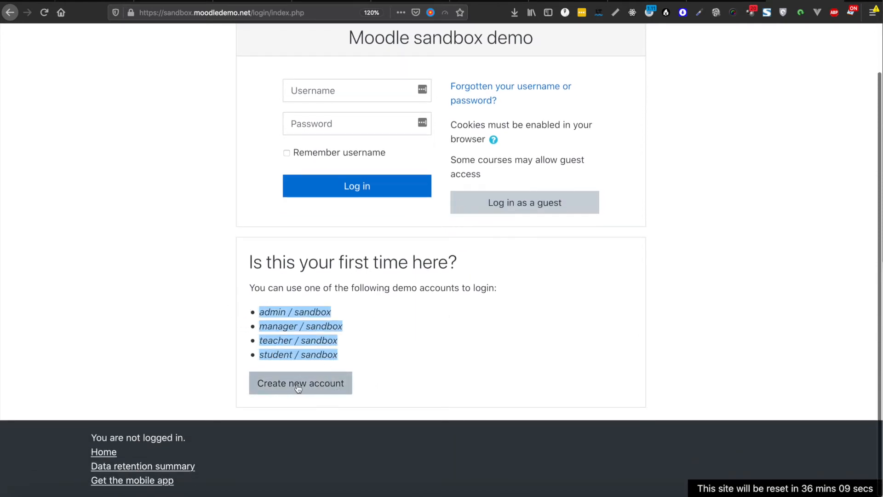
left_click(300, 383)
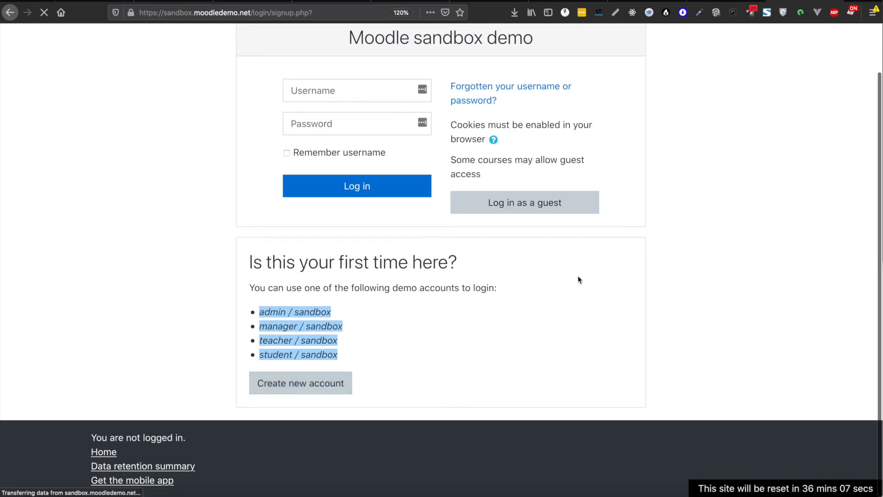
left_click(300, 383)
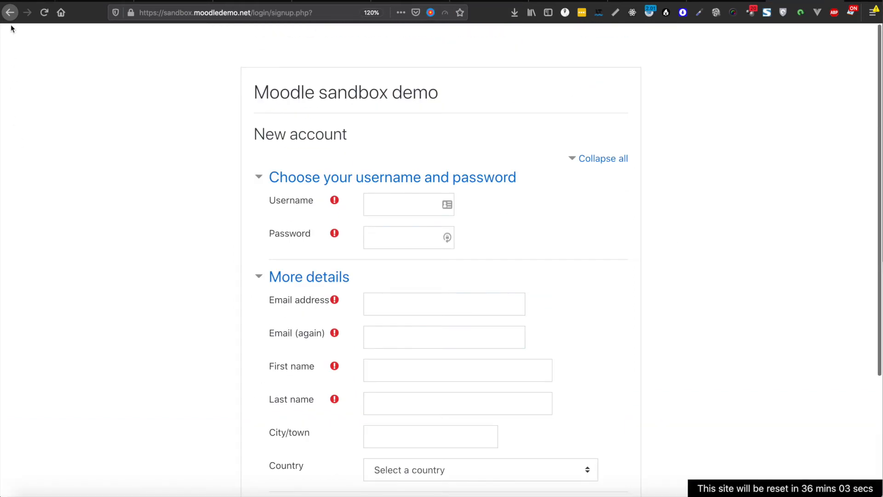
left_click(12, 13)
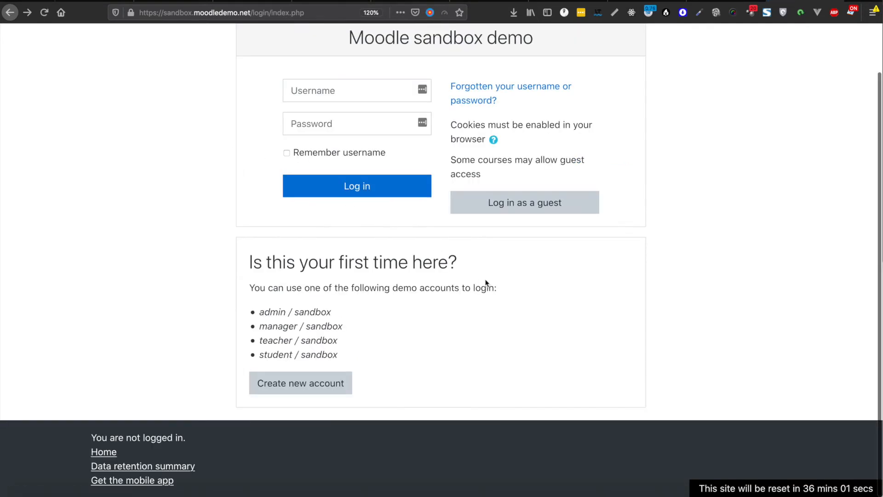
mouse_move(301, 307)
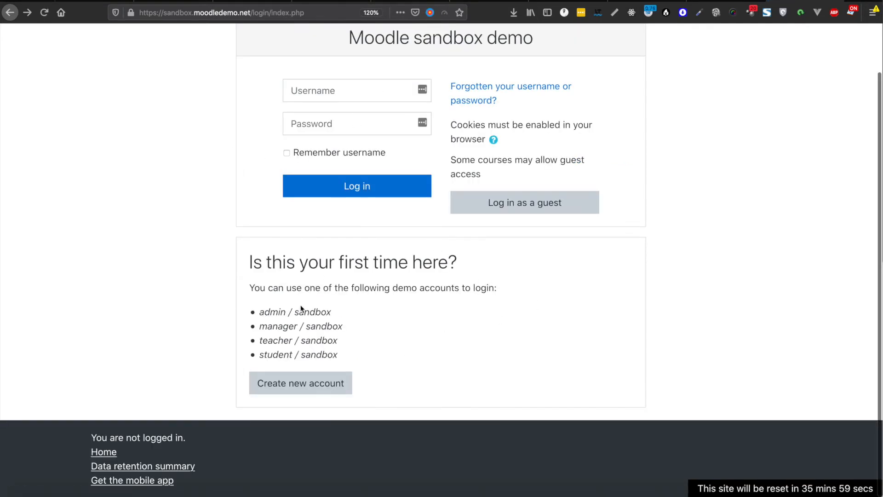
Log in again as admin / sandbox and enter Site administration.
left_click(338, 90)
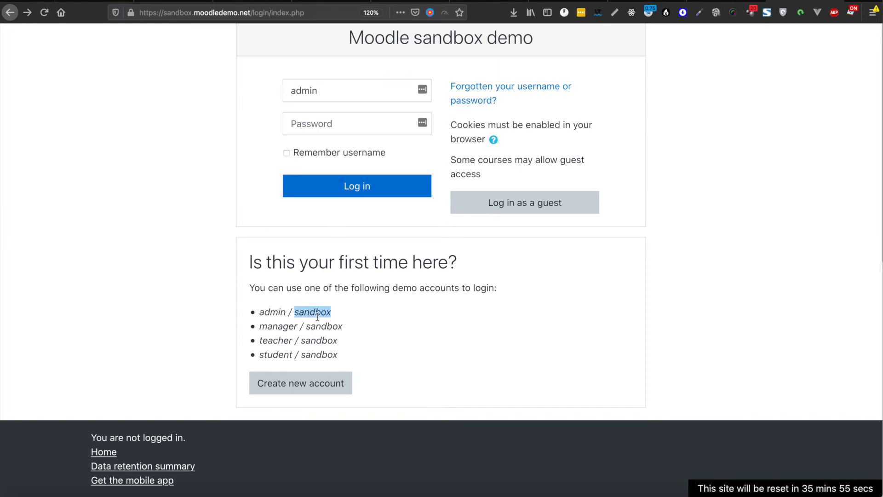
type("sandbox")
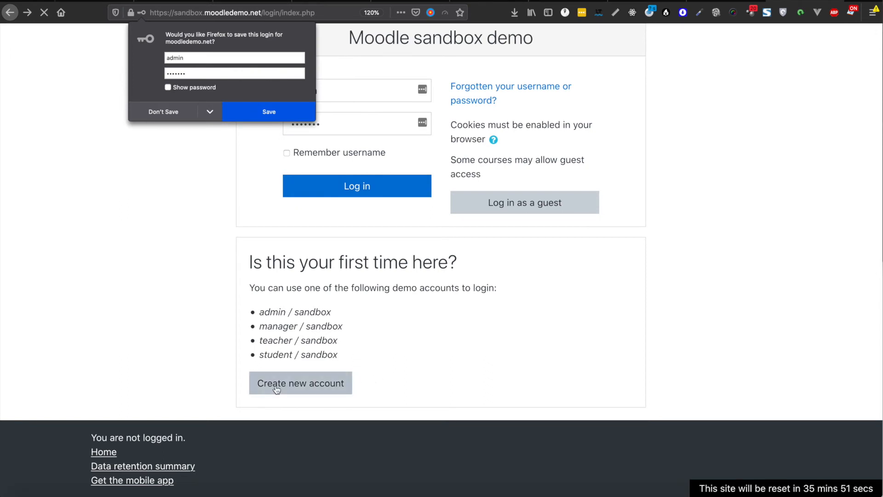
left_click(357, 186)
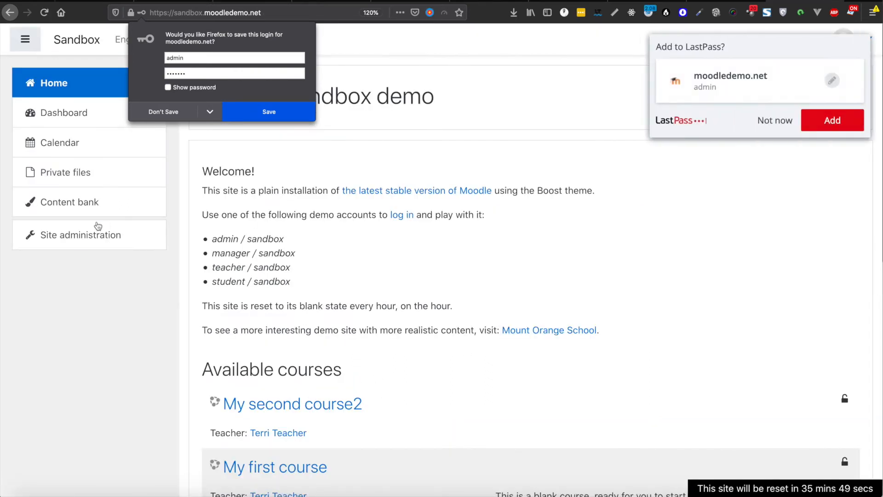
left_click(81, 235)
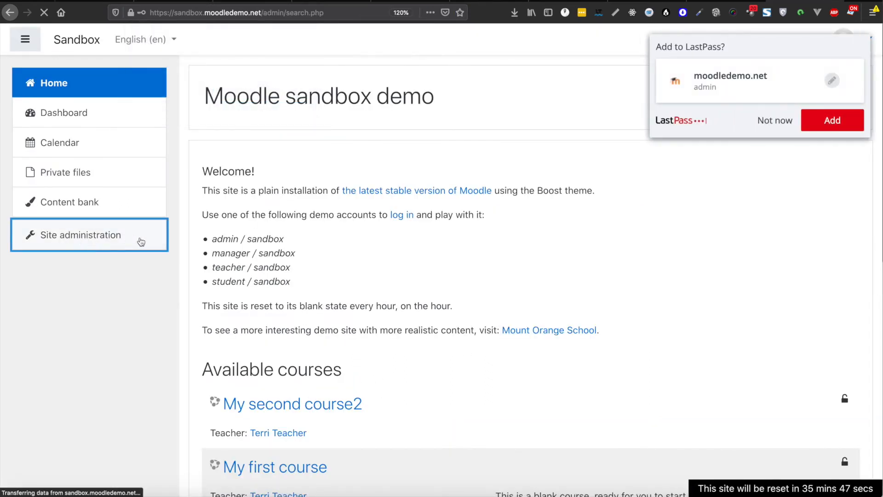
Reach Manage authentication through the Plugins section of Site administration.
left_click(81, 236)
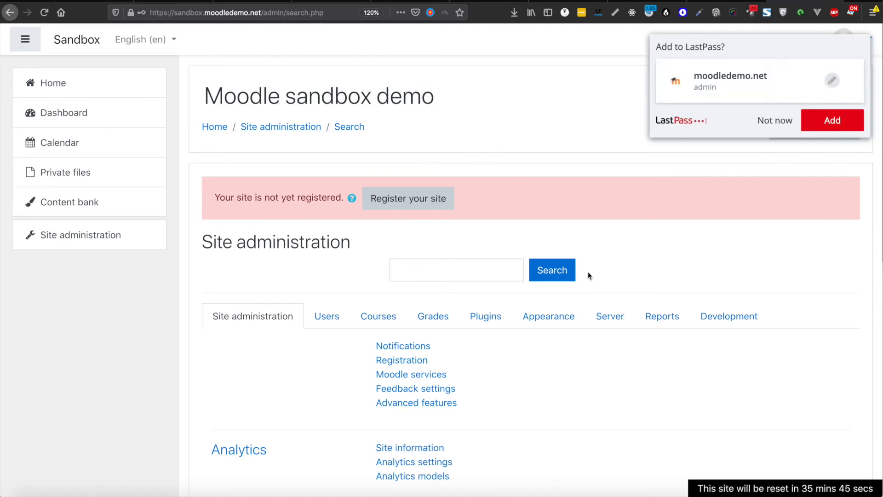
left_click(486, 317)
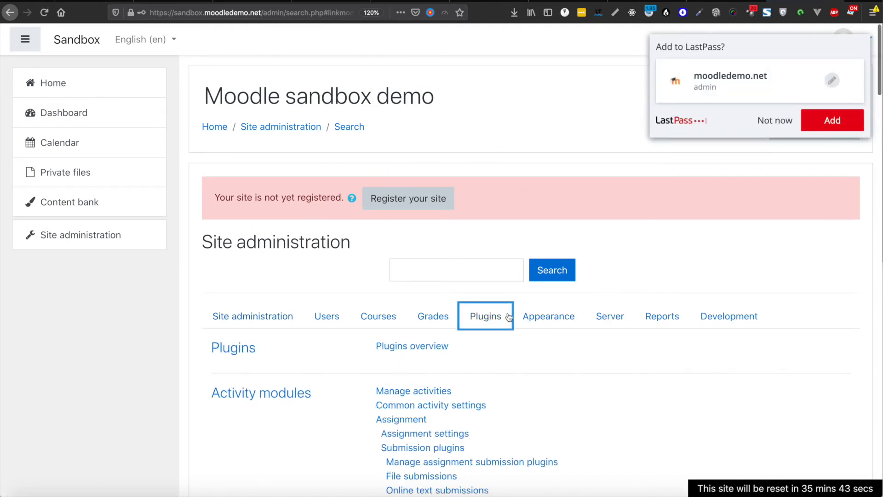
mouse_move(92, 248)
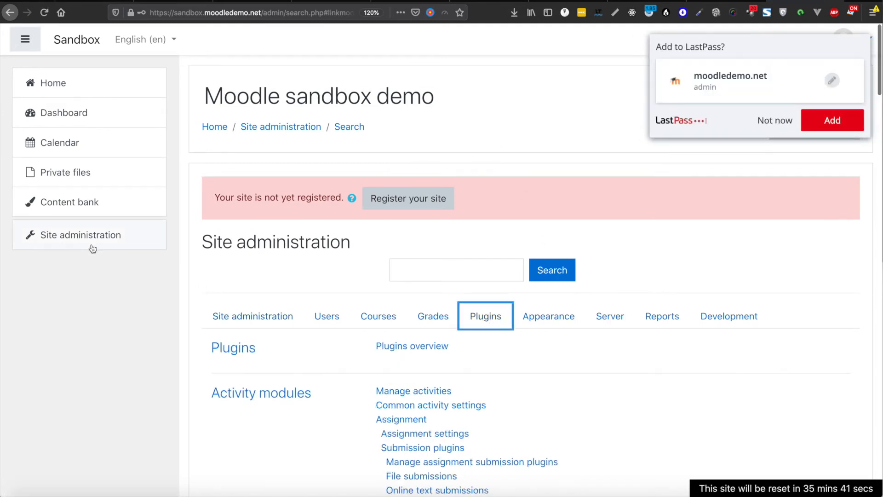
scroll("down", 3)
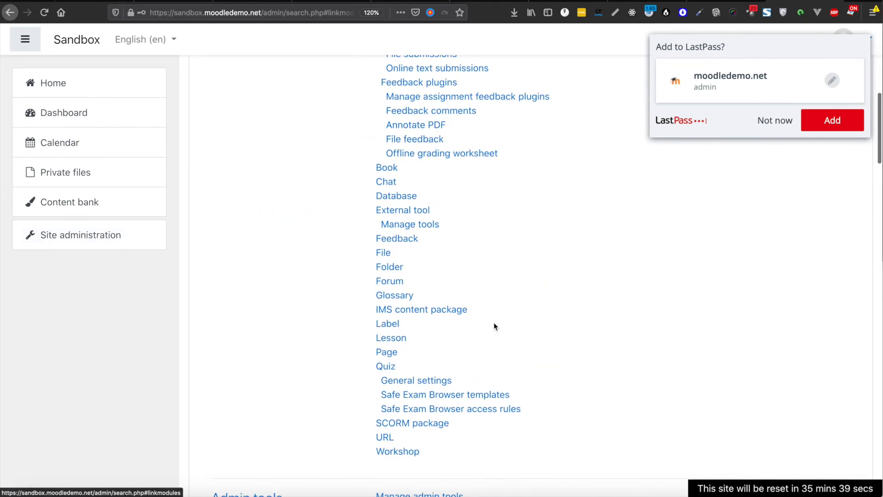
scroll("down", 3)
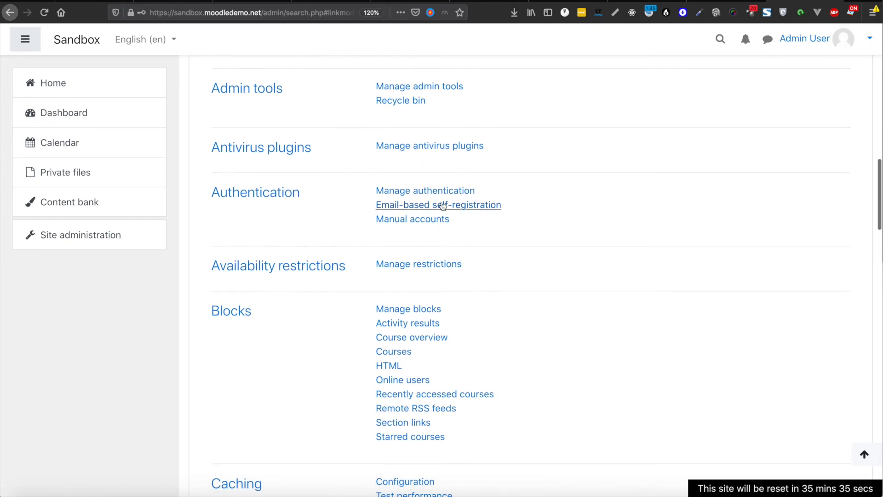
left_click(425, 190)
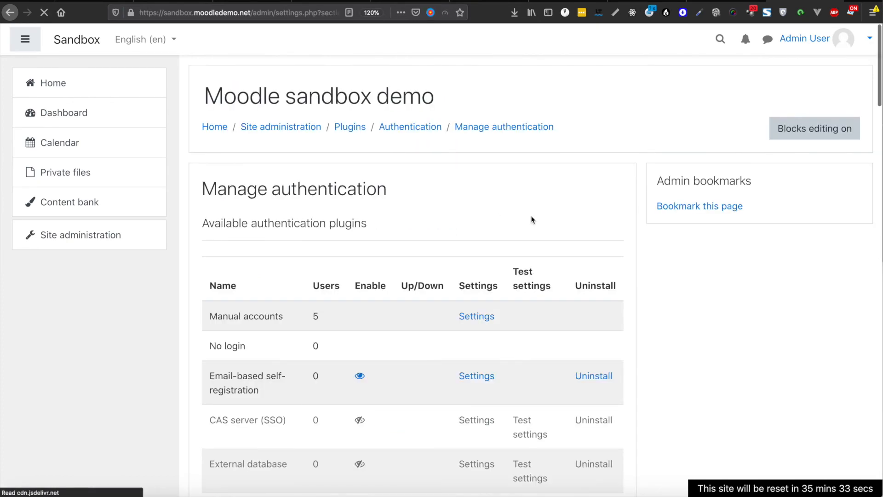
Set Self registration to Disable and scroll down to Save changes.
scroll("down", 3)
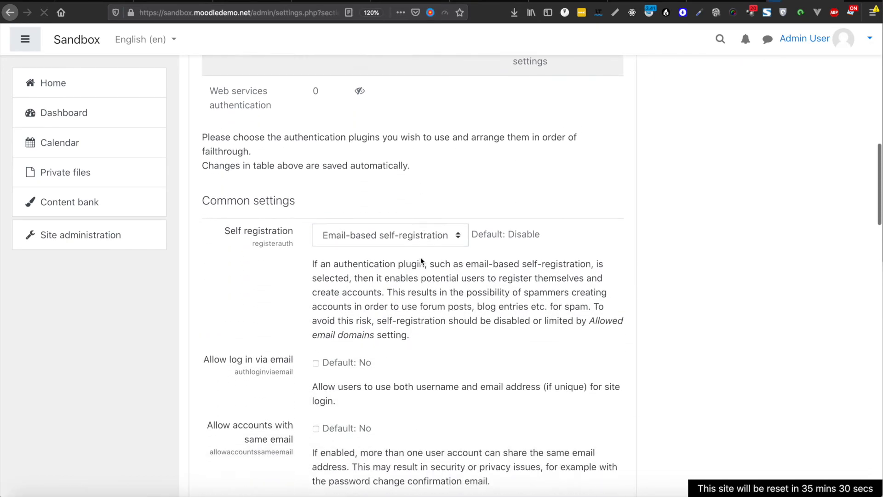
left_click(390, 236)
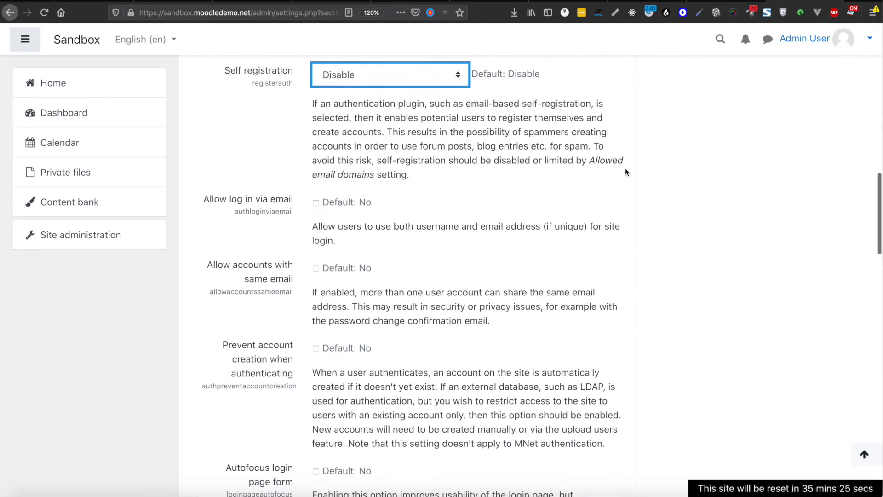
scroll("down", 3)
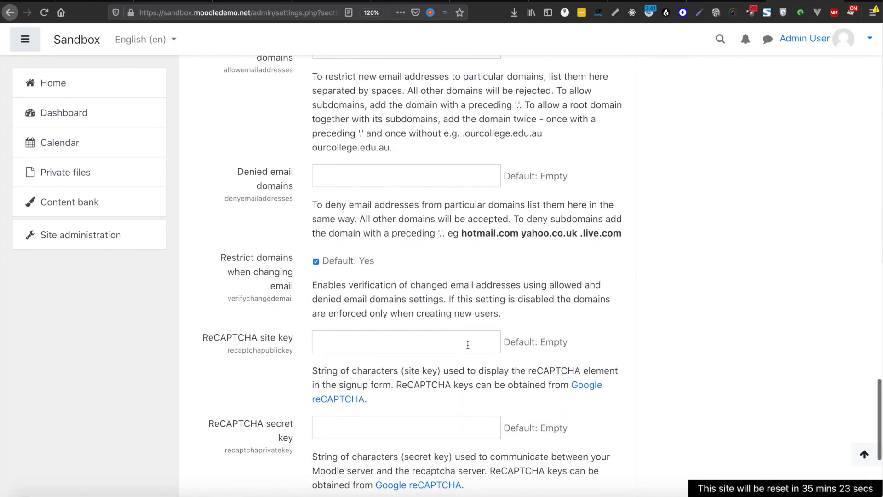
scroll("down", 3)
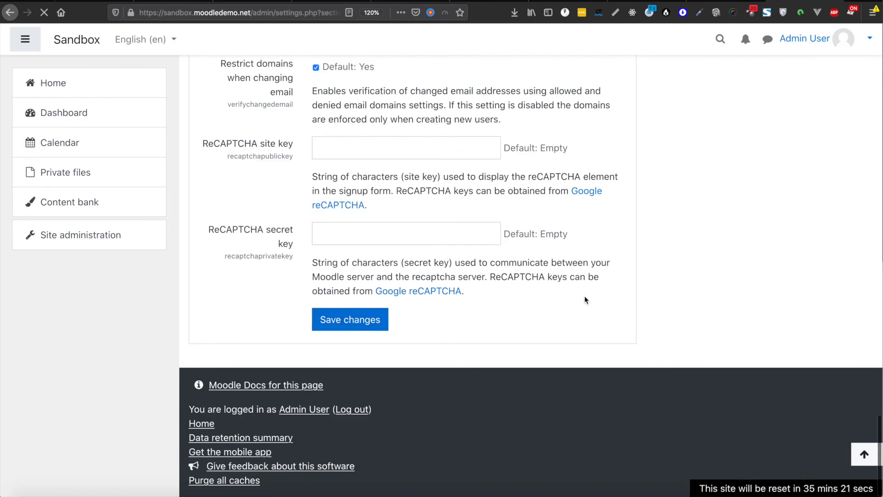
Save the settings and check the logged-out login page lacks Create new account, highlighting the first-time notice.
left_click(349, 319)
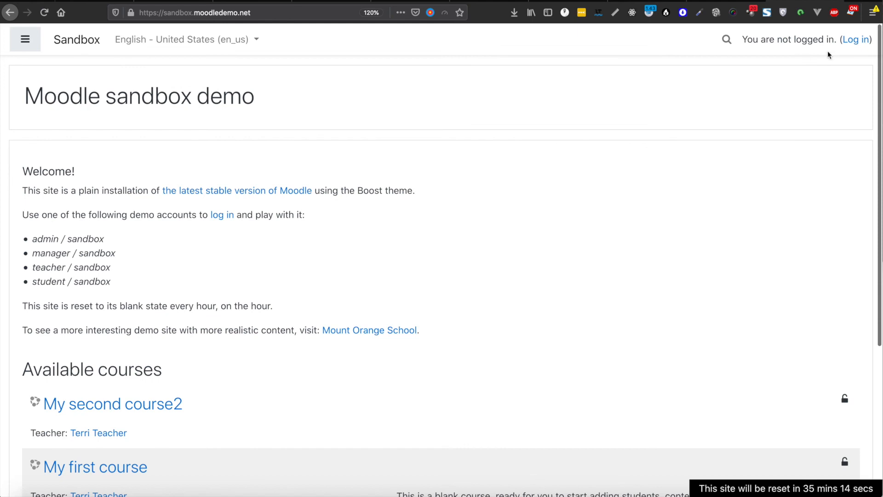
left_click(860, 39)
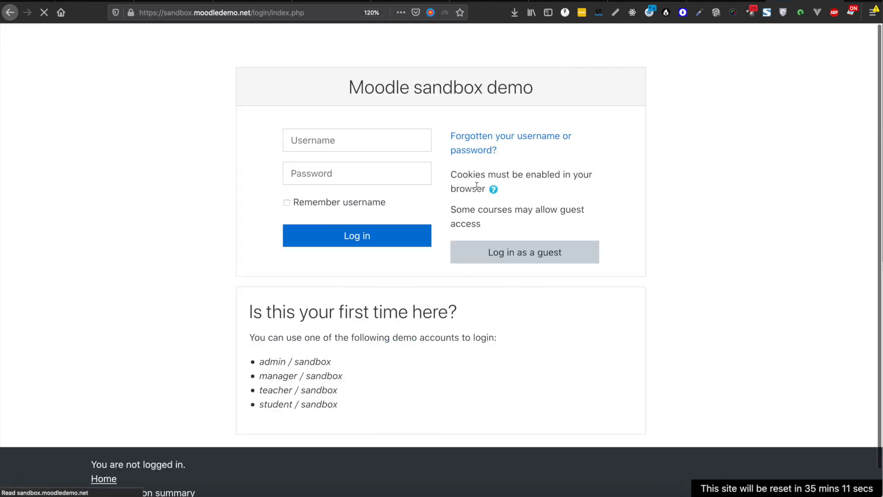
left_click_drag(249, 334, 338, 405)
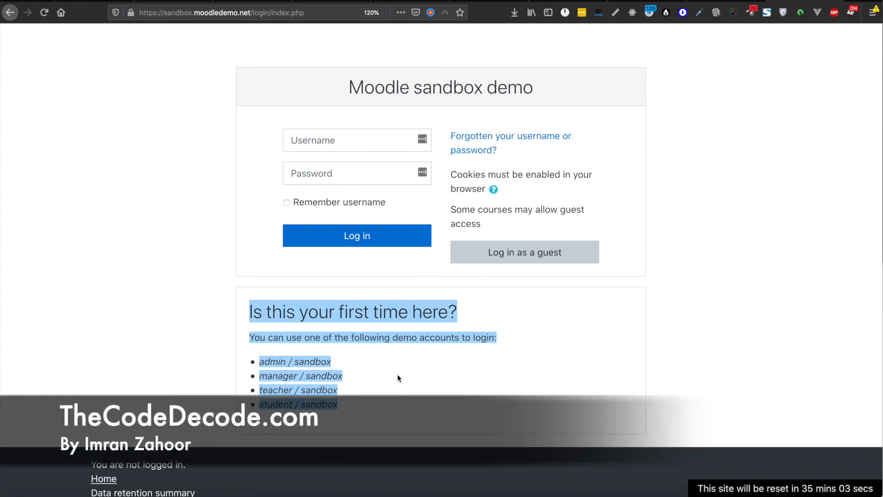
mouse_move(218, 152)
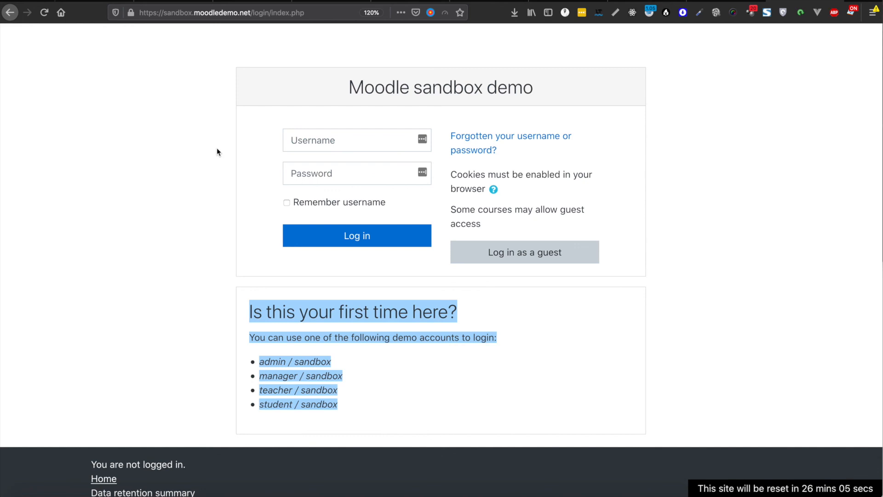
mouse_move(235, 140)
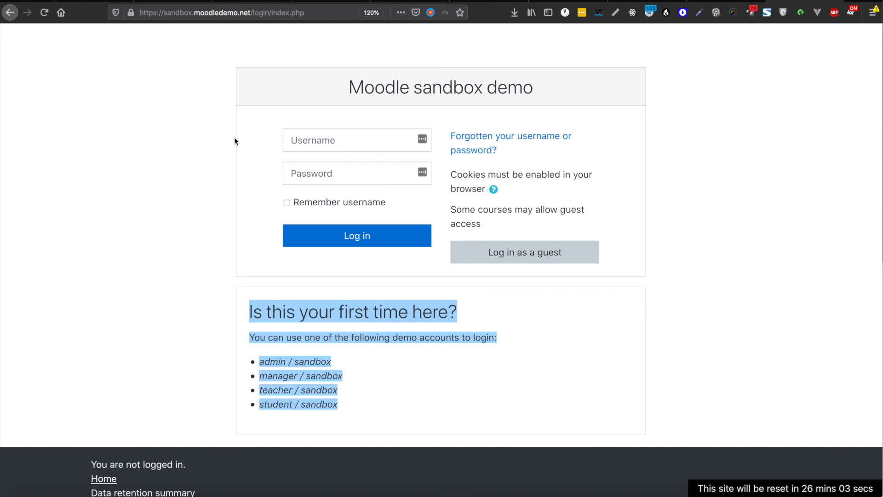